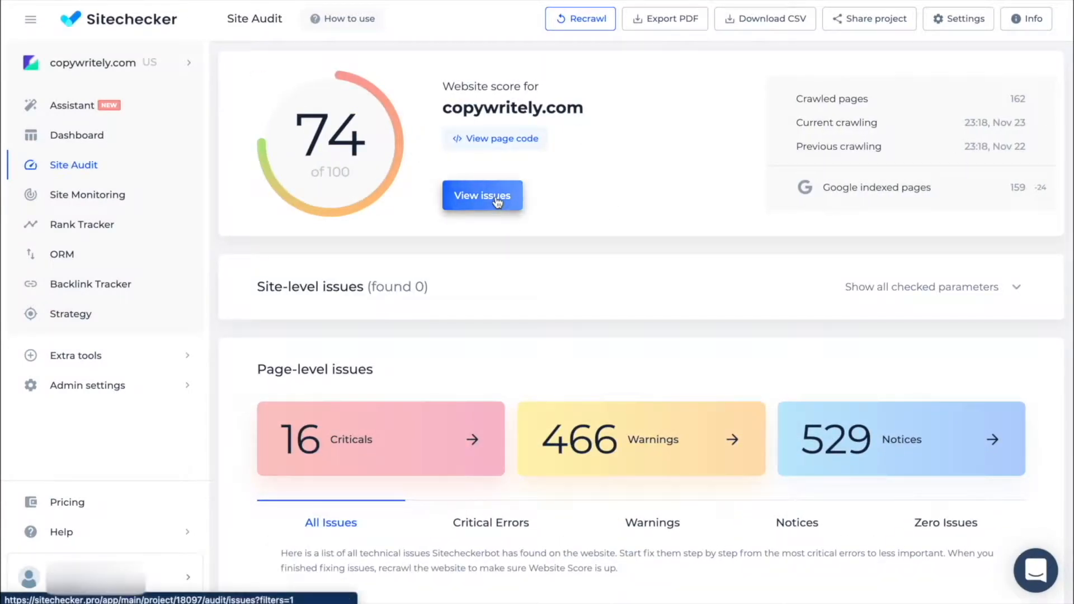
- Show the site's issues list of all 162 crawled pages via 'View issues'
click(482, 195)
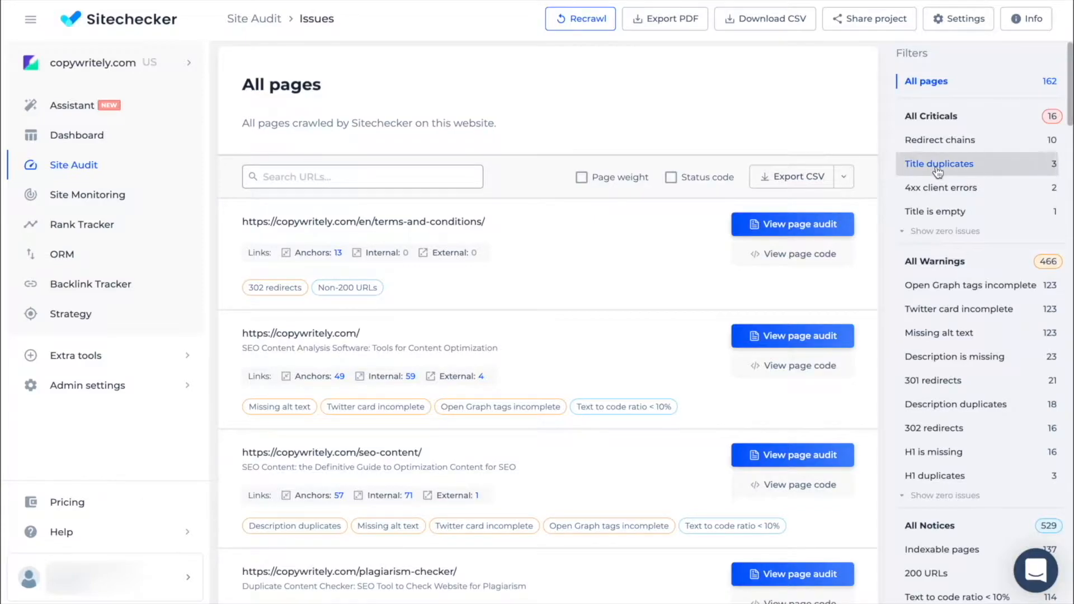
- Filter to Title duplicates pages and show each page's status code
click(938, 164)
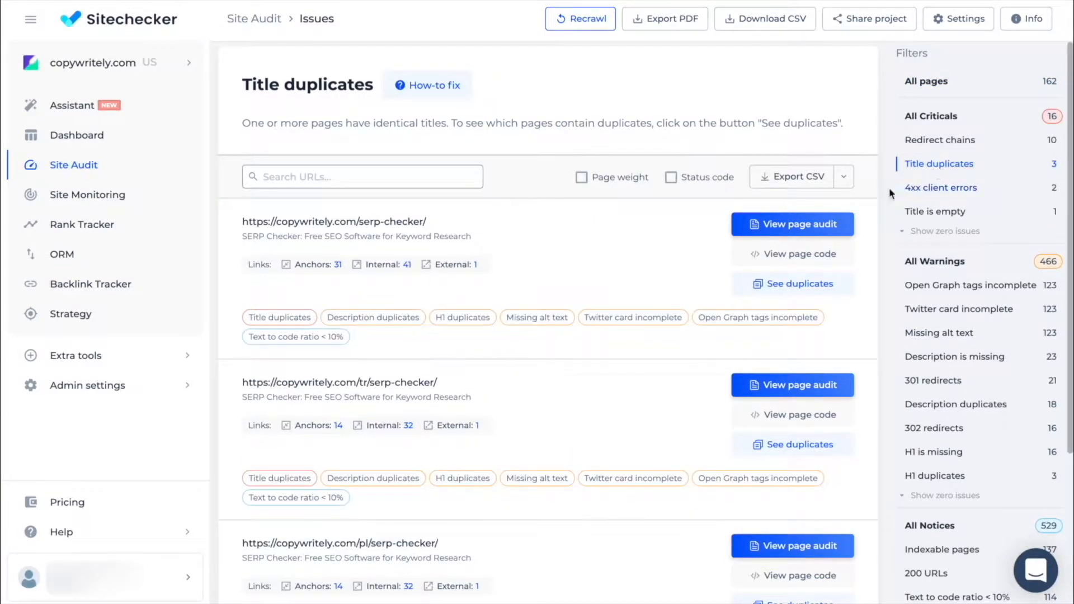
scroll(down, 3)
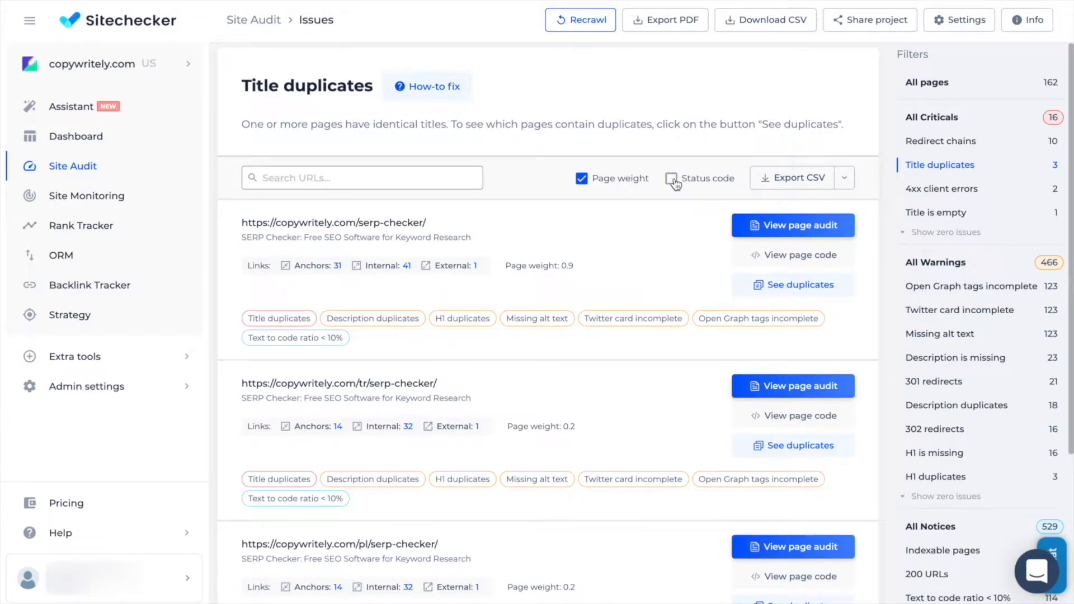
click(669, 177)
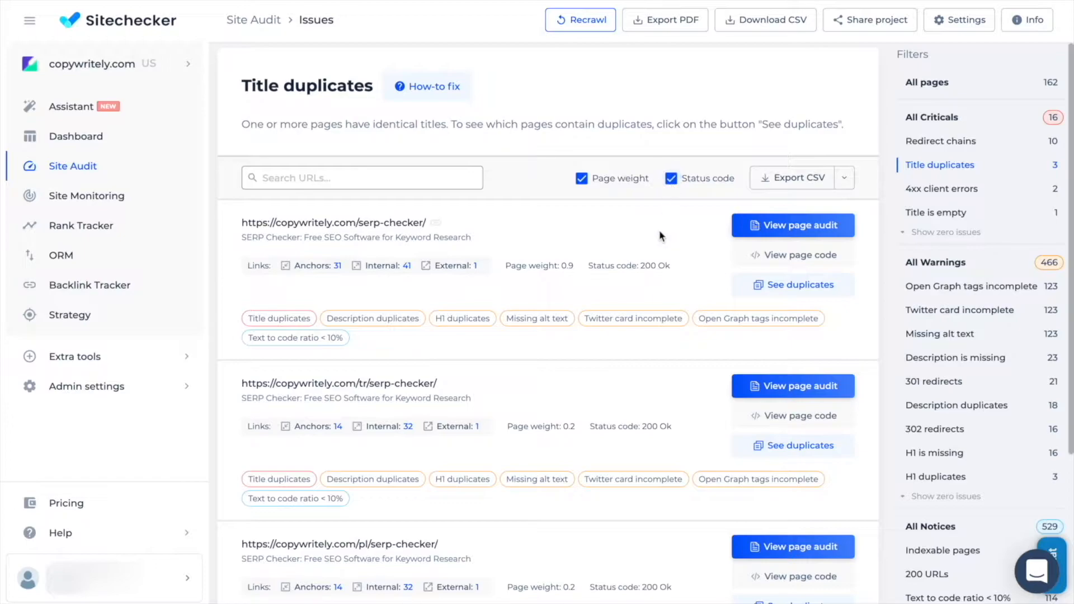
- Read through the how-to-fix guide for duplicate titles and close it
click(426, 86)
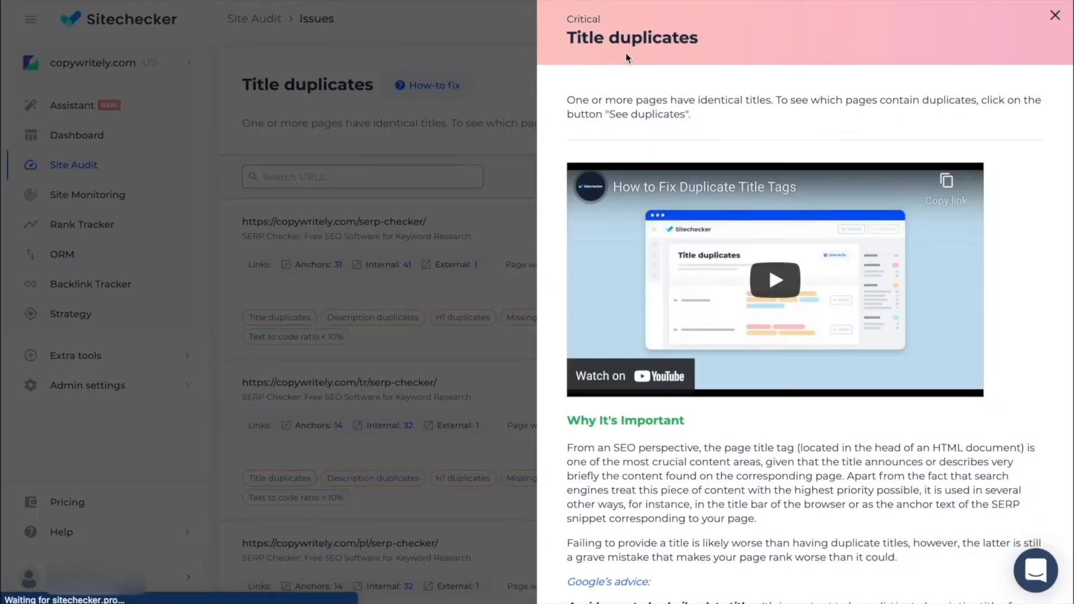
scroll(down, 3)
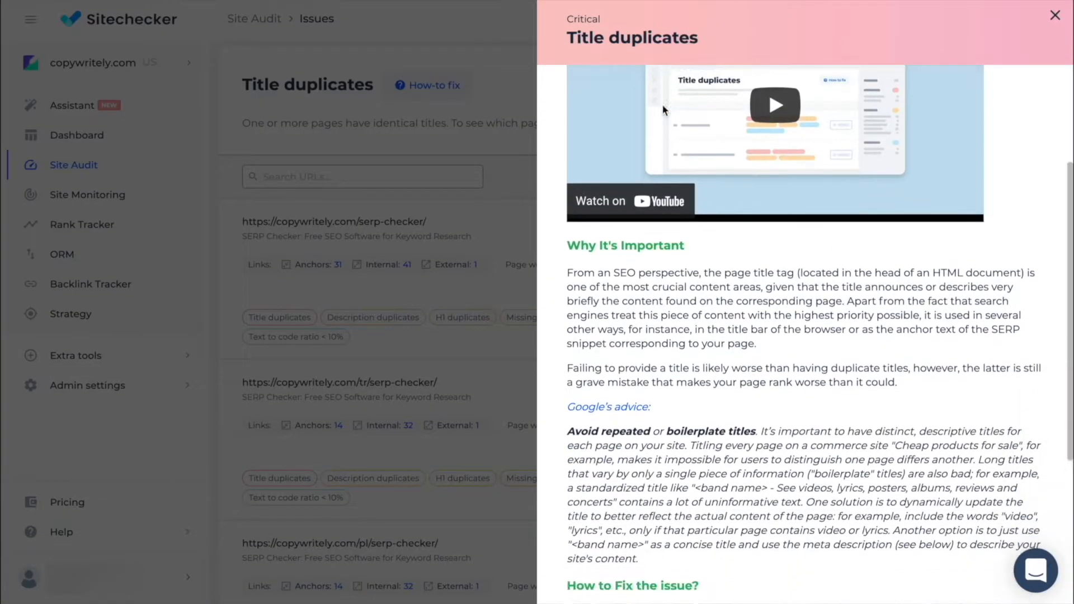
scroll(down, 3)
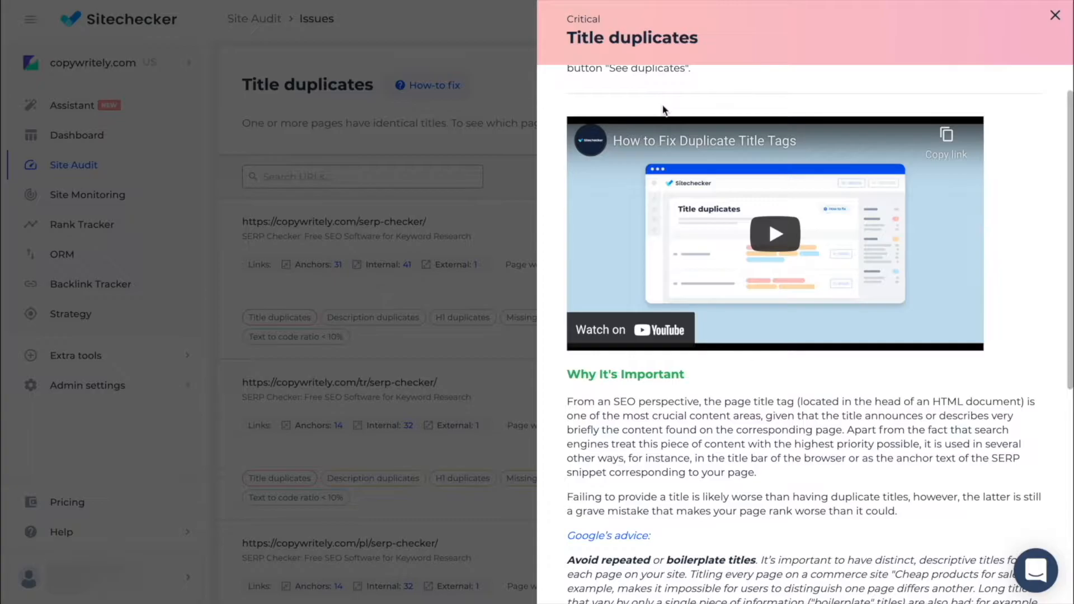
click(1055, 14)
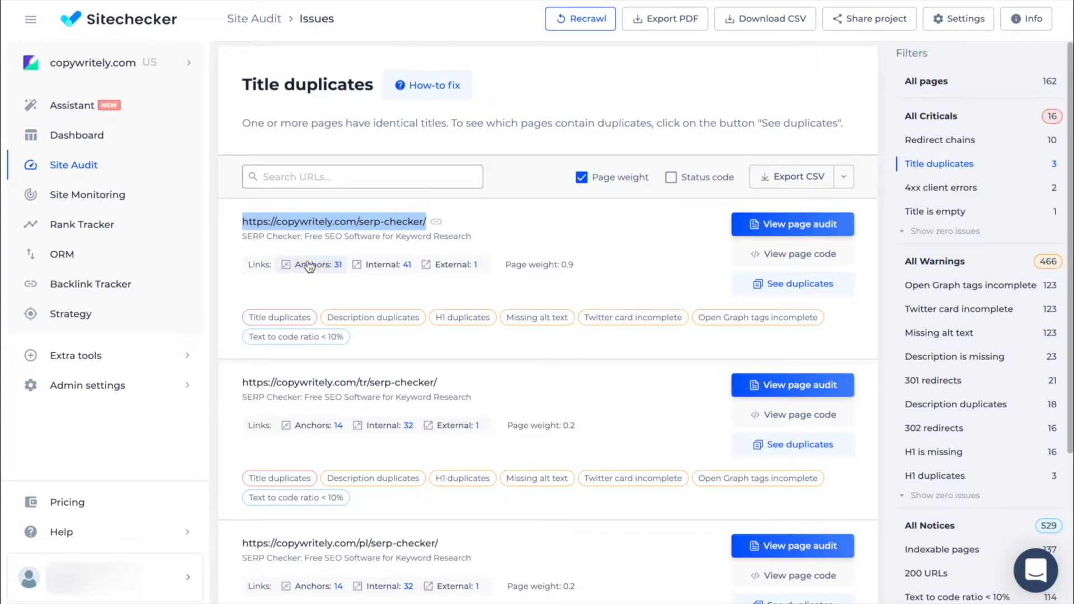
click(319, 264)
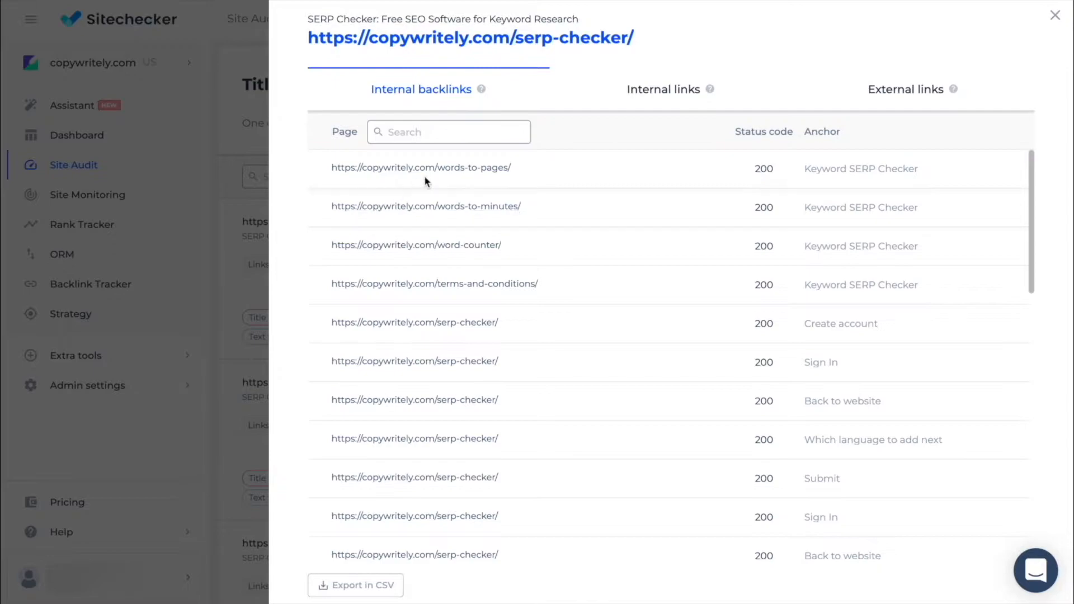
click(664, 90)
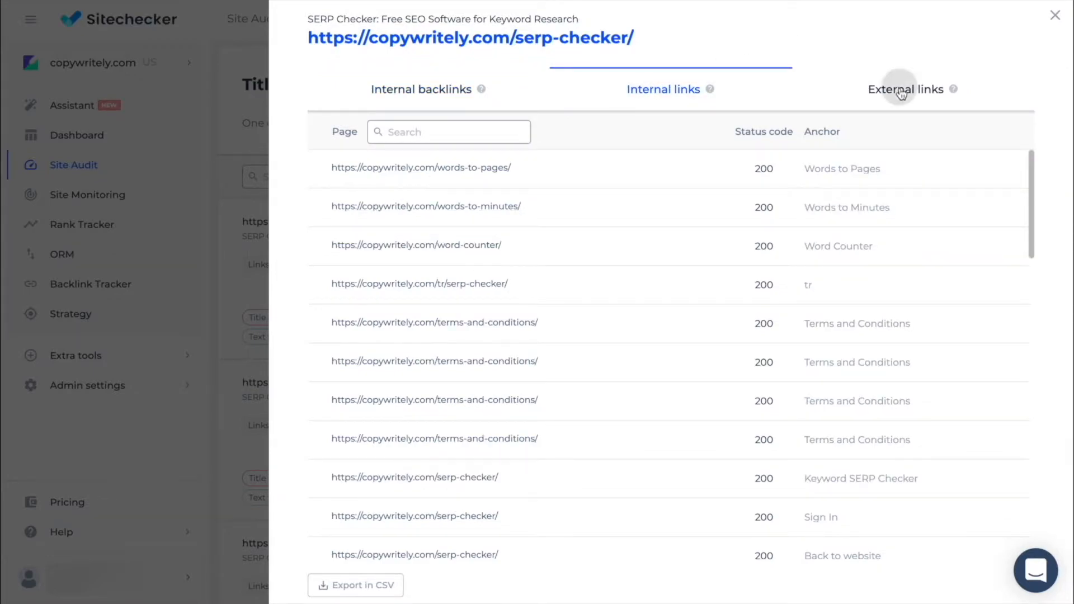
click(905, 90)
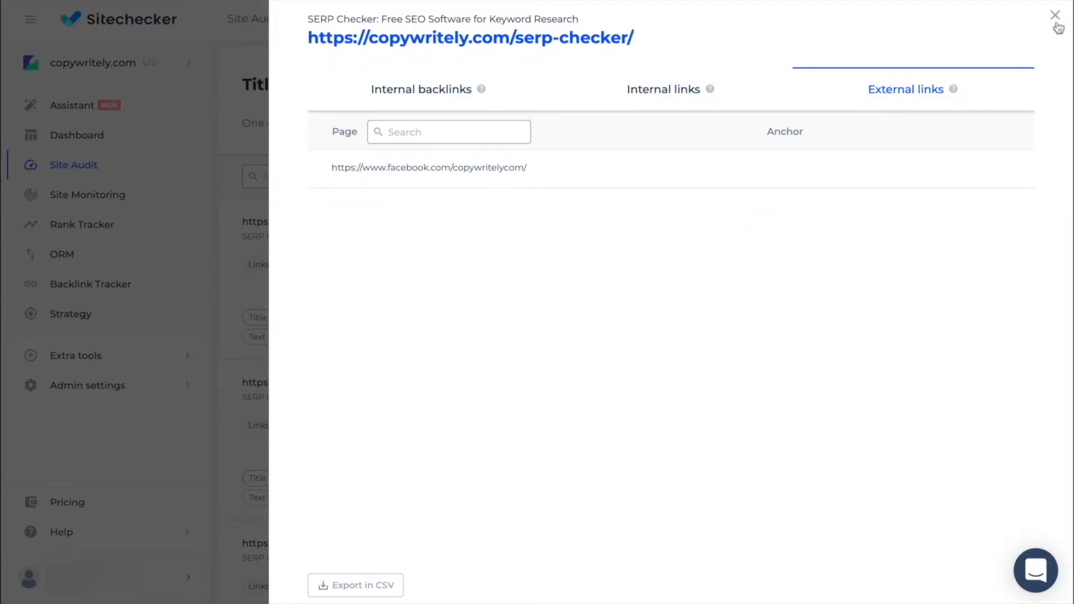
click(1055, 14)
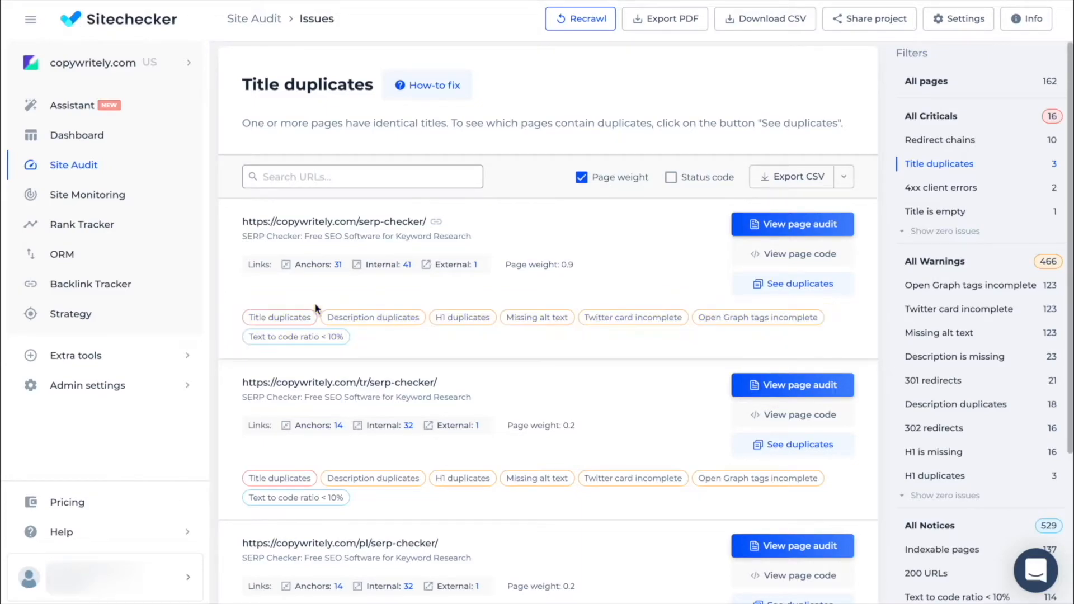
mouse_move(317, 292)
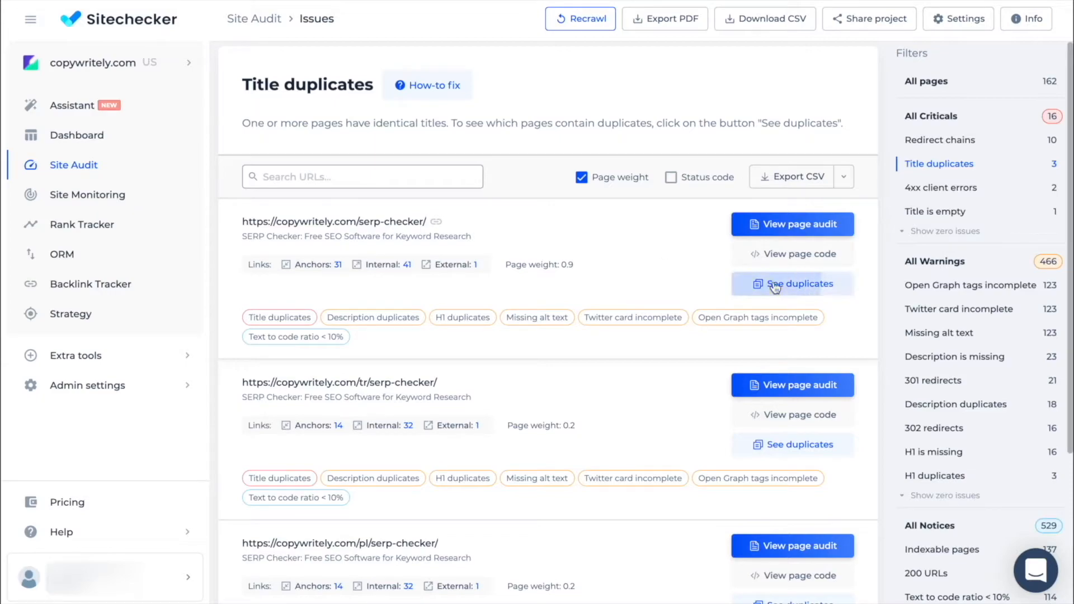
- Review the duplicate-title pages for serp-checker, then filter to 4xx client errors
click(792, 283)
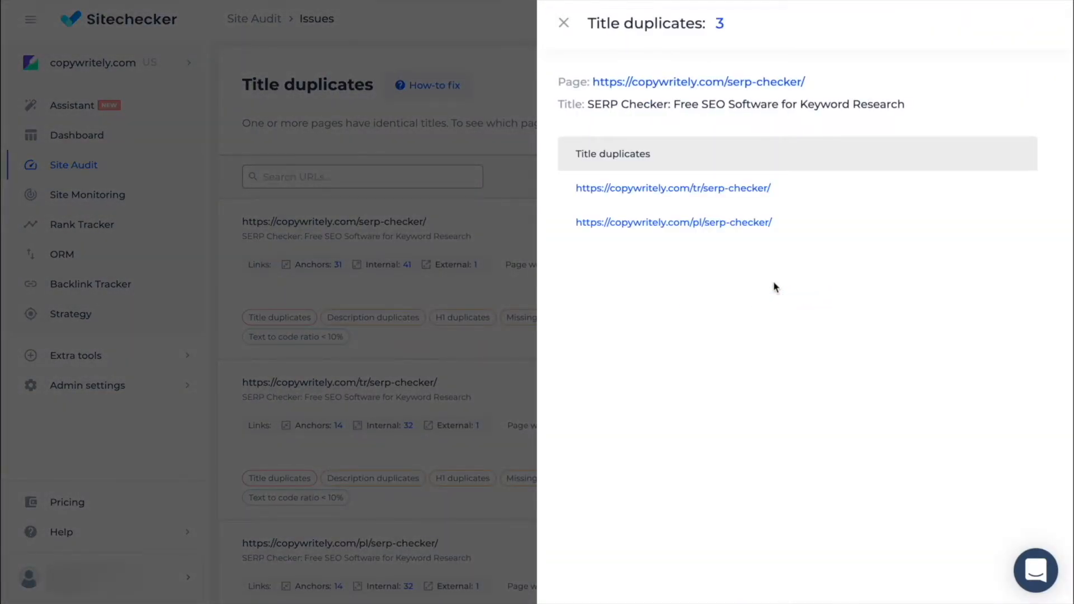
click(563, 22)
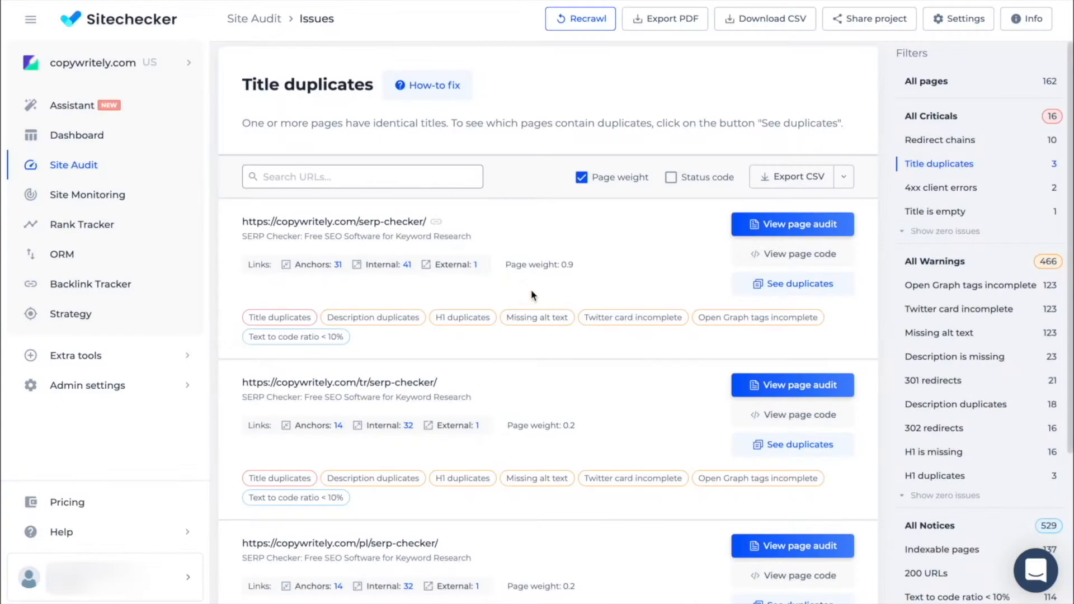
click(940, 187)
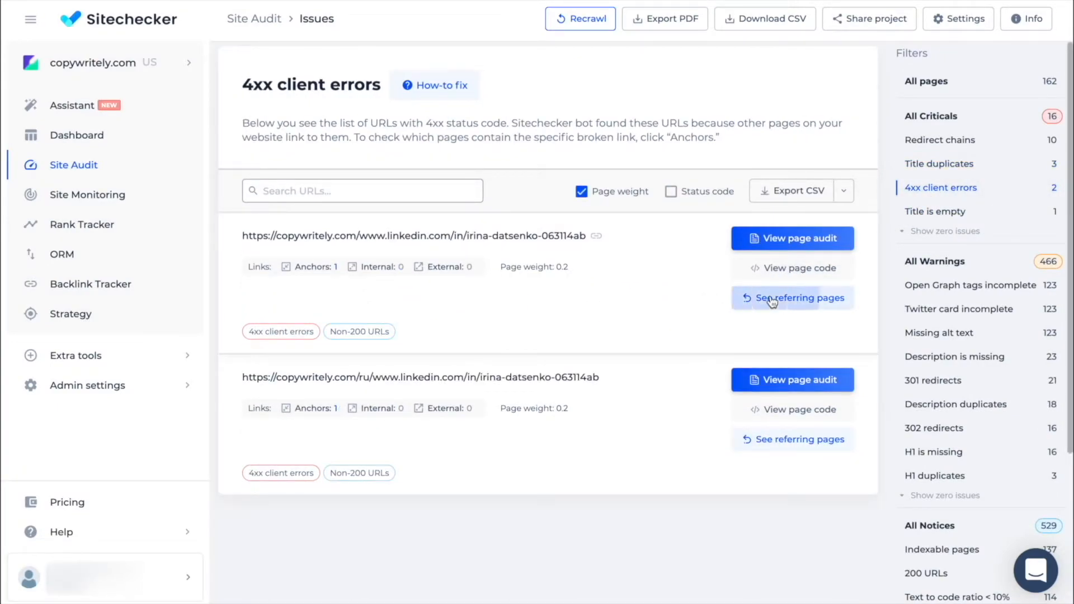
- Check the referring pages of the broken LinkedIn URL, then filter to 'Title is empty'
click(792, 298)
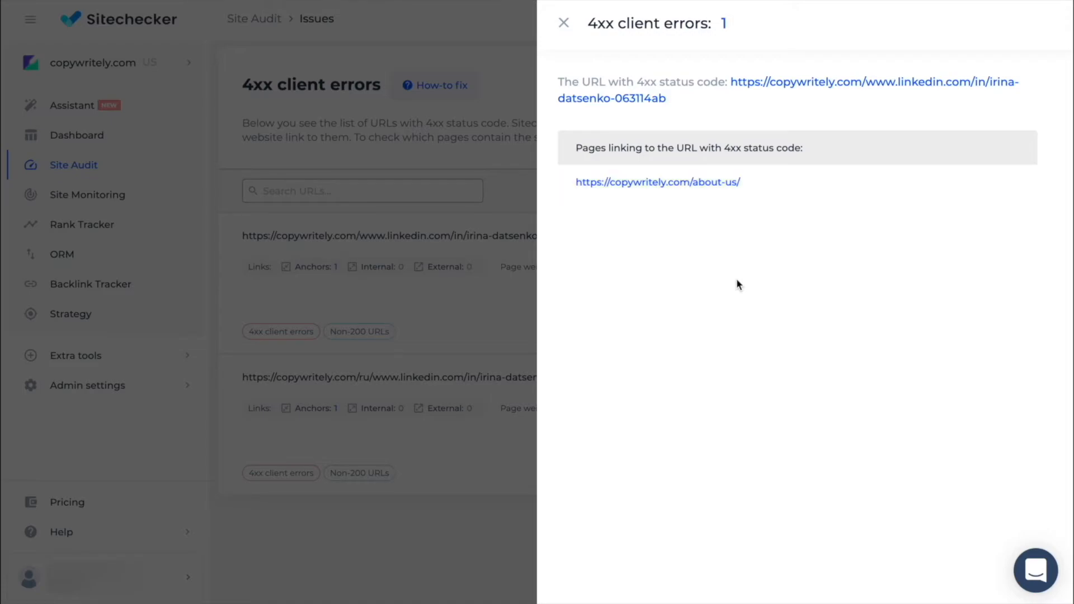
click(562, 22)
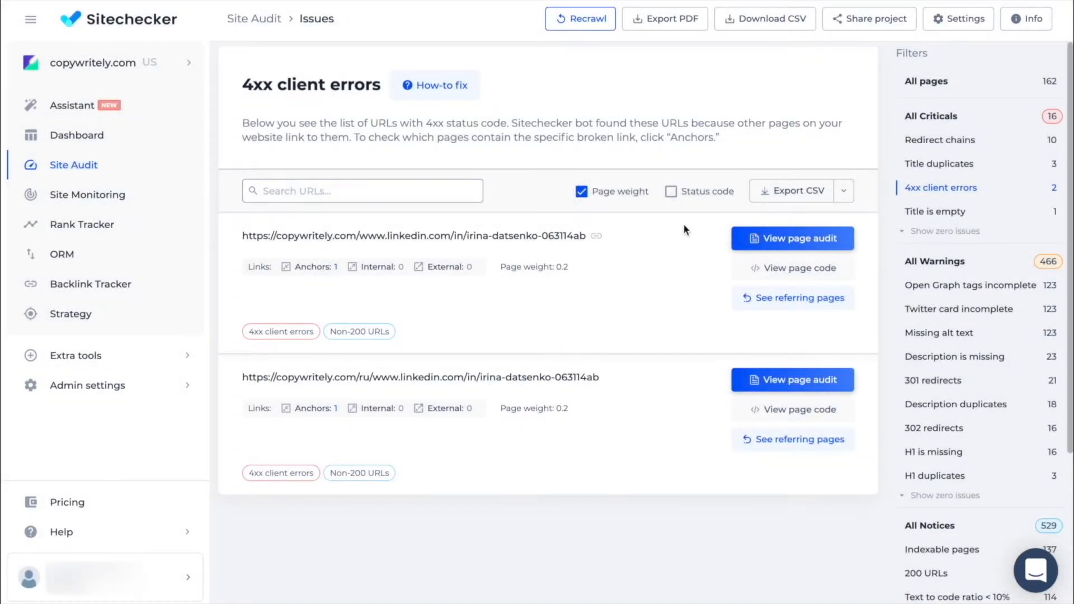
click(934, 211)
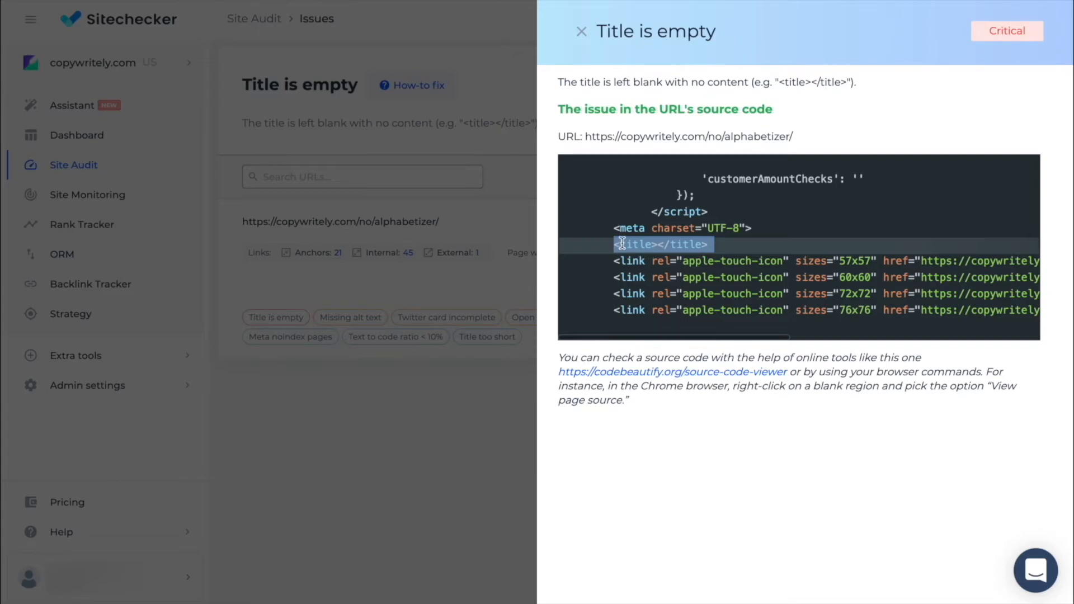
mouse_move(458, 271)
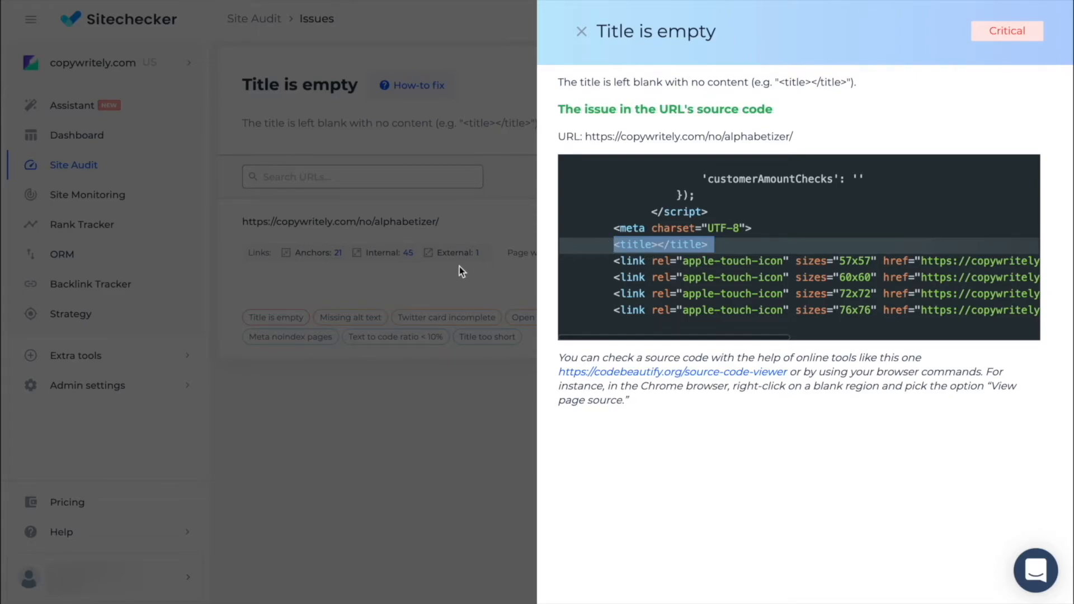
- Close the 'Issue in code' view and launch the full page audit of the alphabetizer page
click(582, 31)
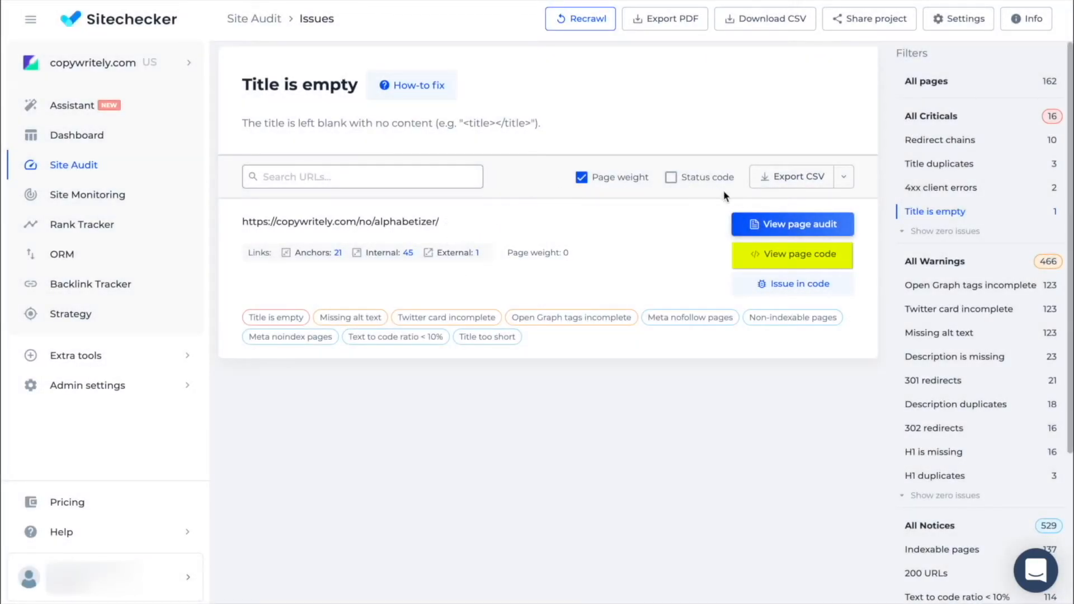
click(791, 254)
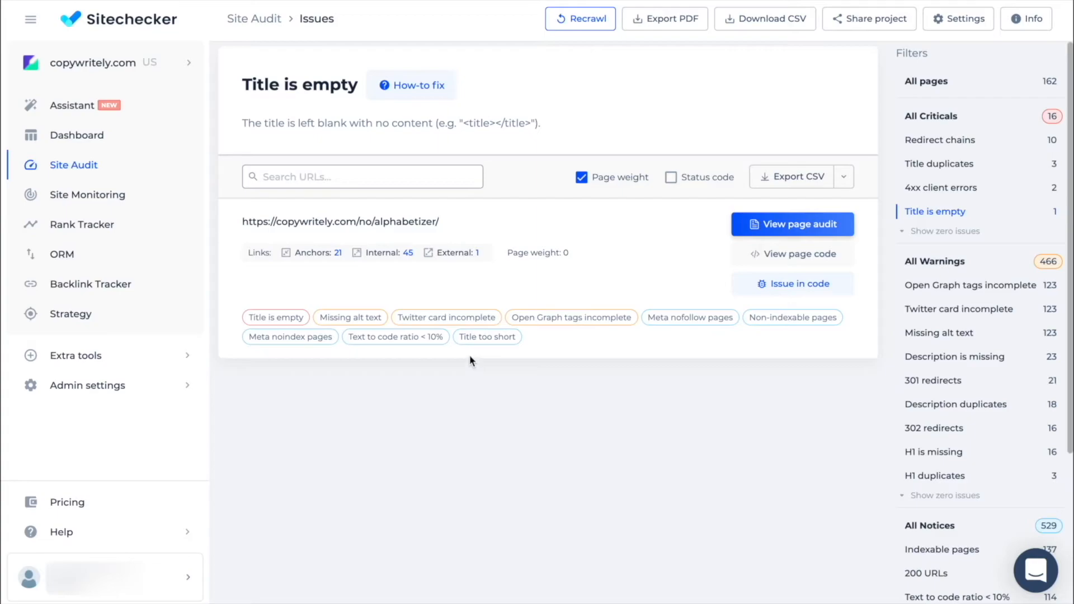
click(792, 224)
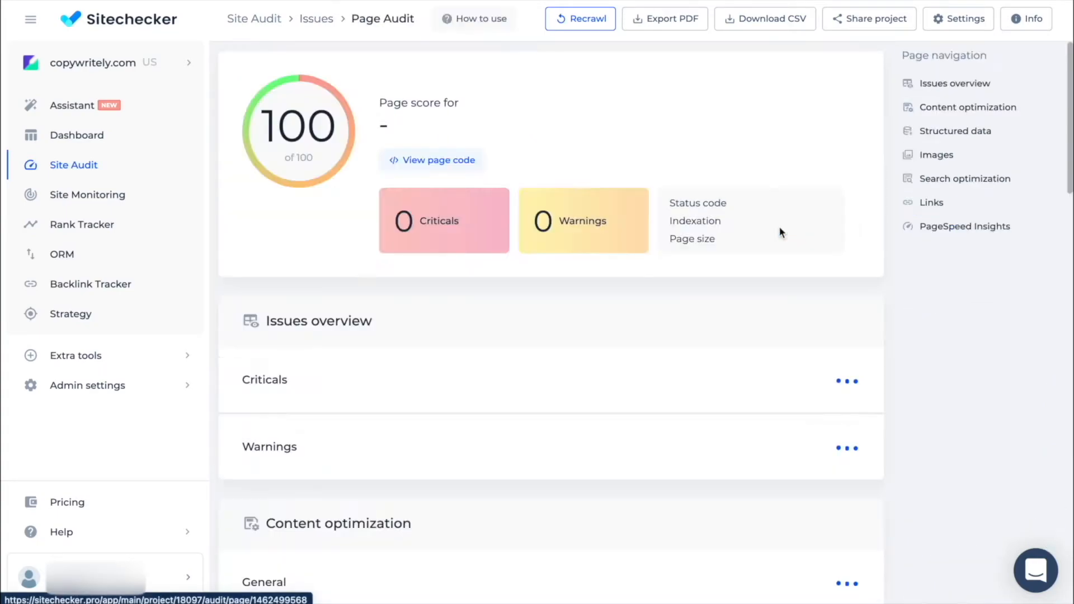